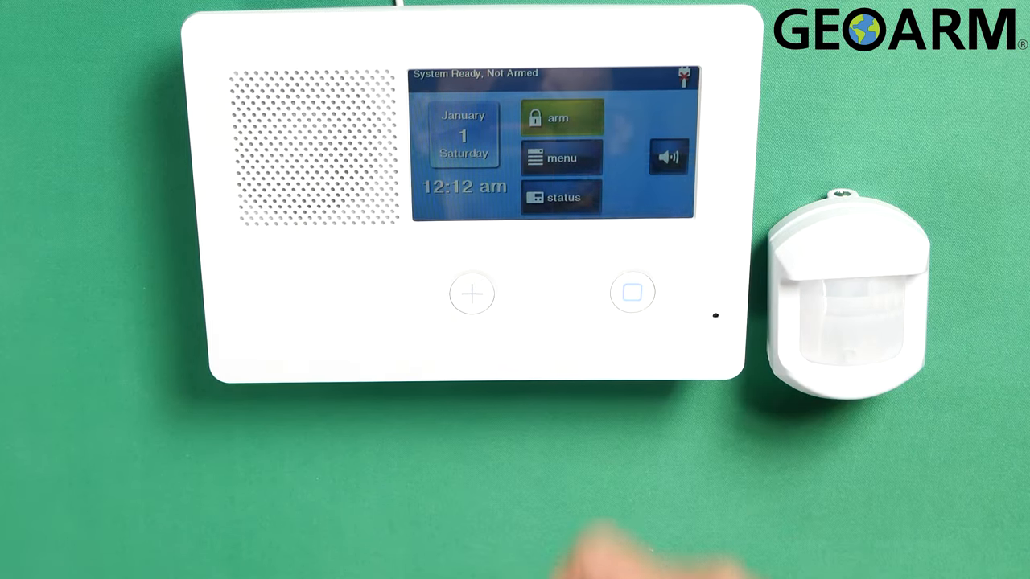
Step: Go from the home screen through Toolbox page 3 to Installer Toolbox's system configuration
click(560, 157)
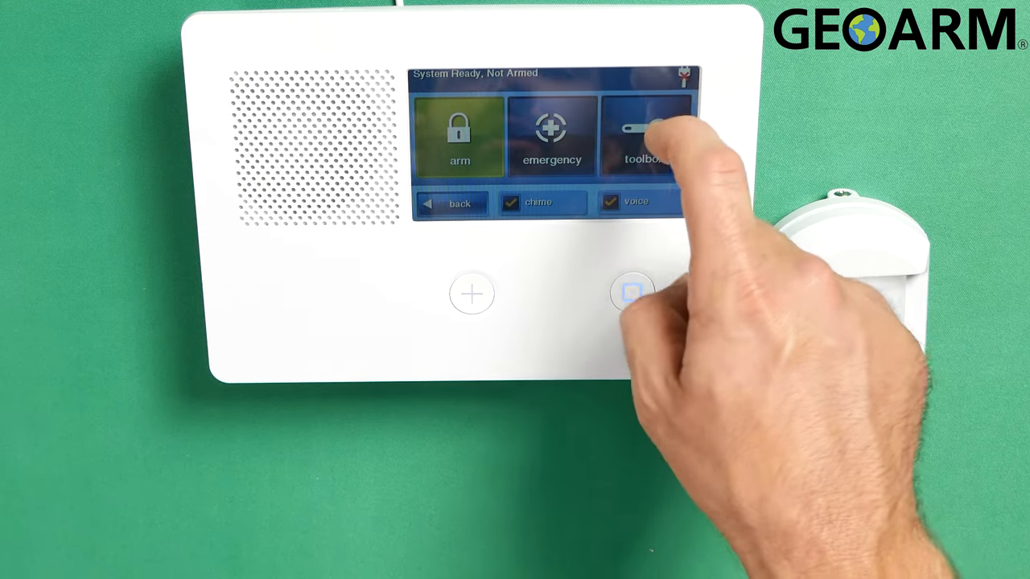
click(644, 133)
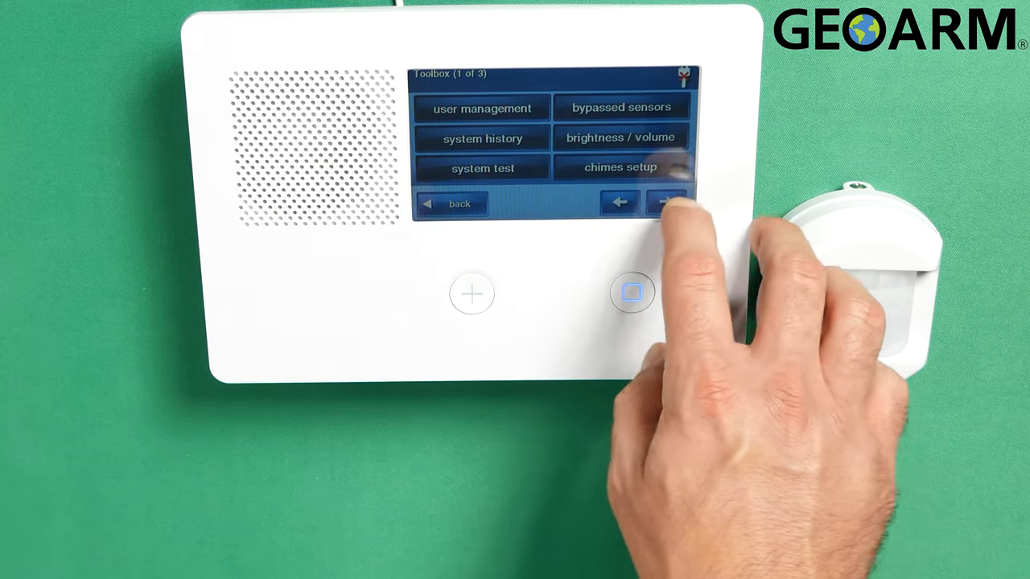
click(665, 202)
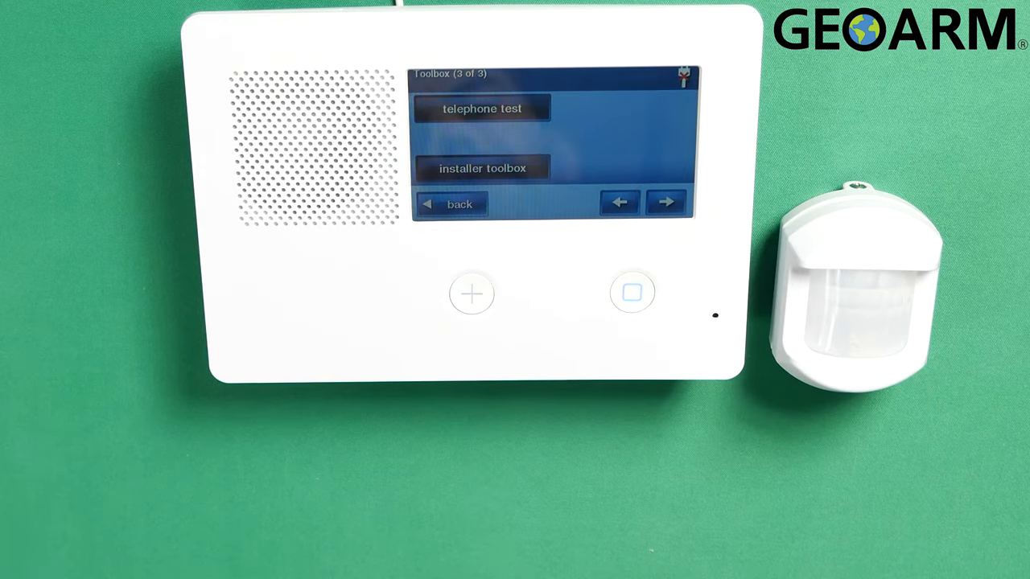
click(481, 168)
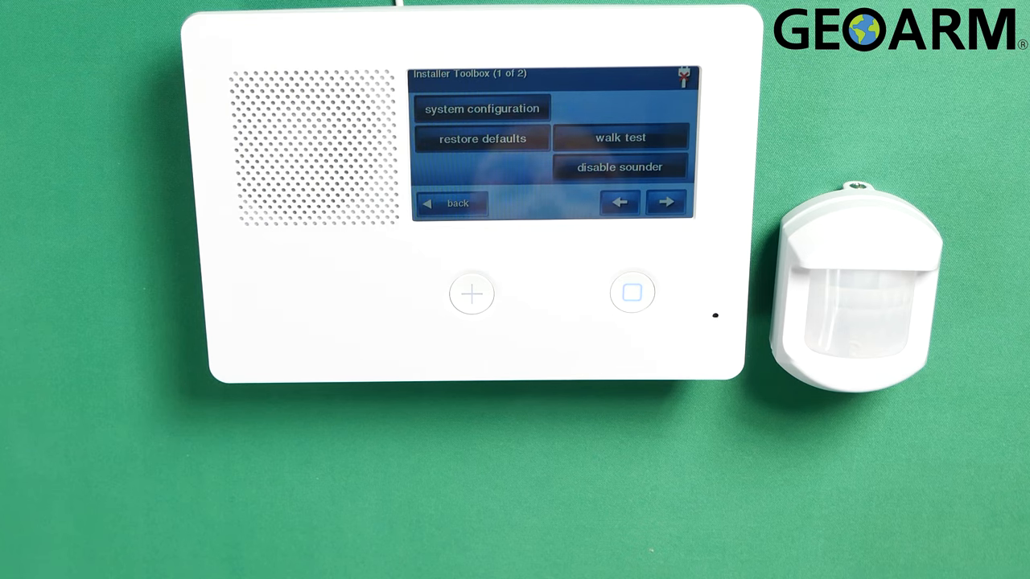
click(620, 136)
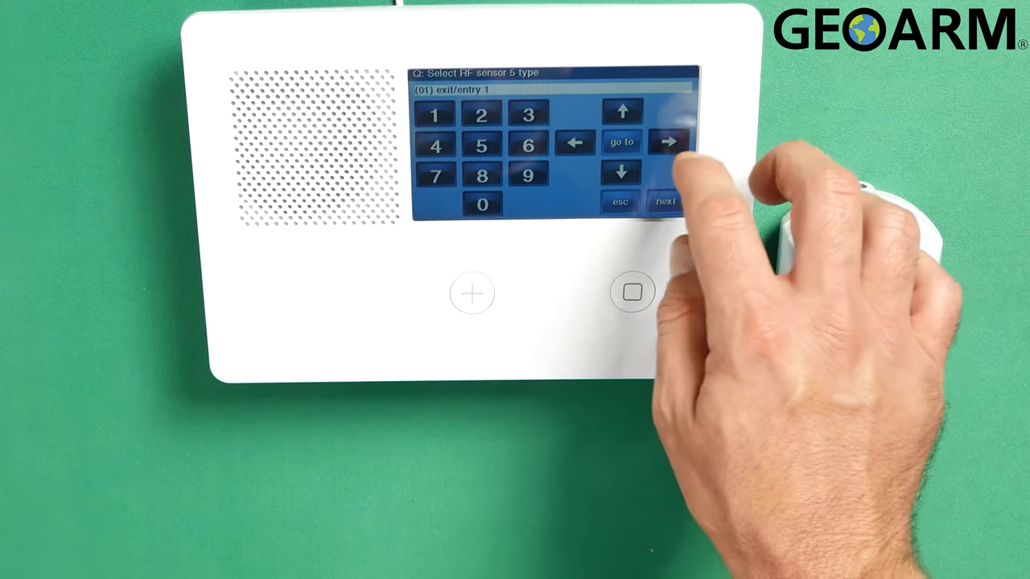
Step: Cycle RF sensor 5's type to (04) interior follower
click(669, 142)
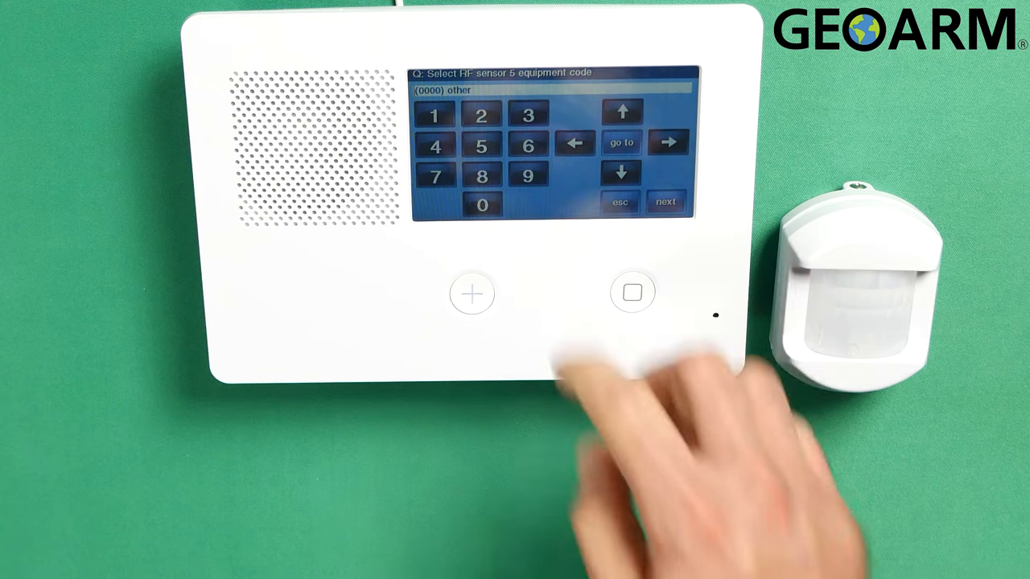
Step: Select equipment code 2869 for RF sensor 5 and start learning its serial
click(666, 202)
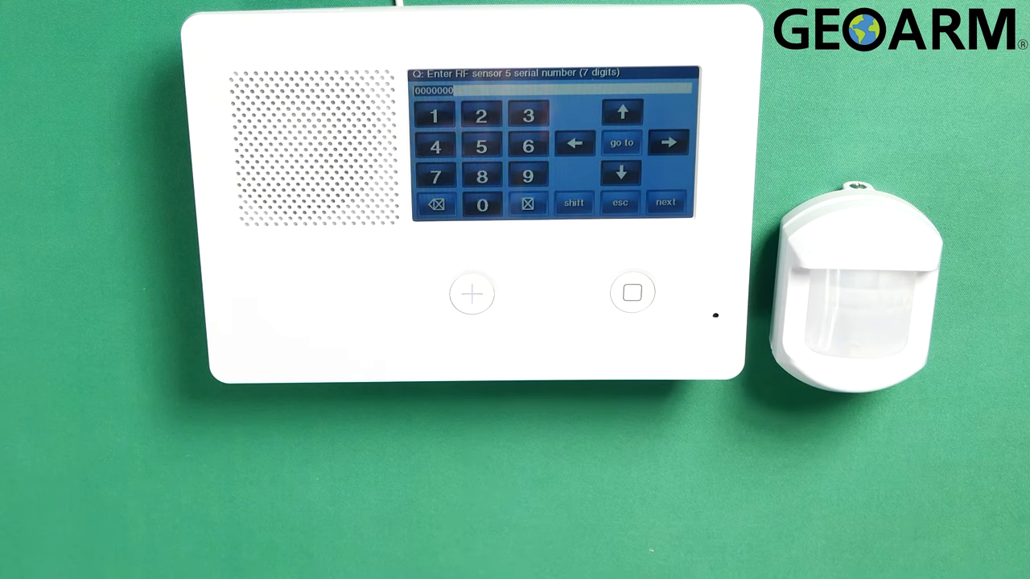
click(667, 202)
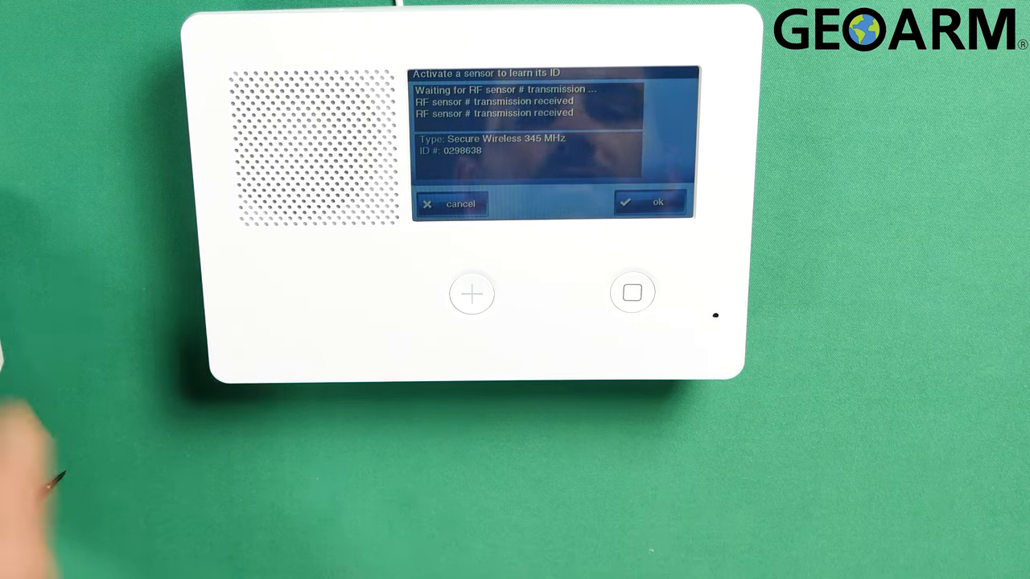
Step: Accept the received motion sensor ID 0298638 for RF sensor 5
click(658, 202)
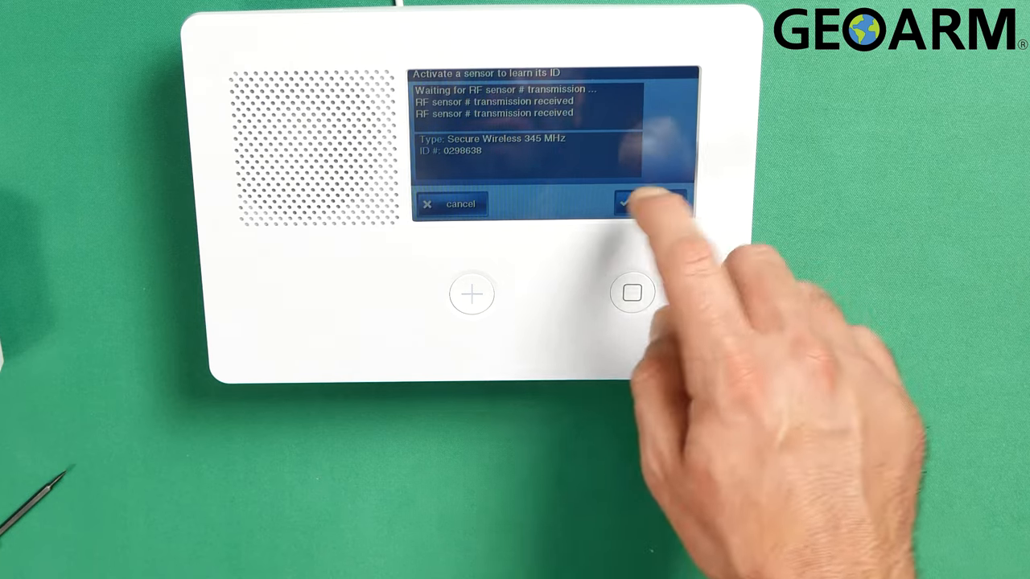
click(651, 204)
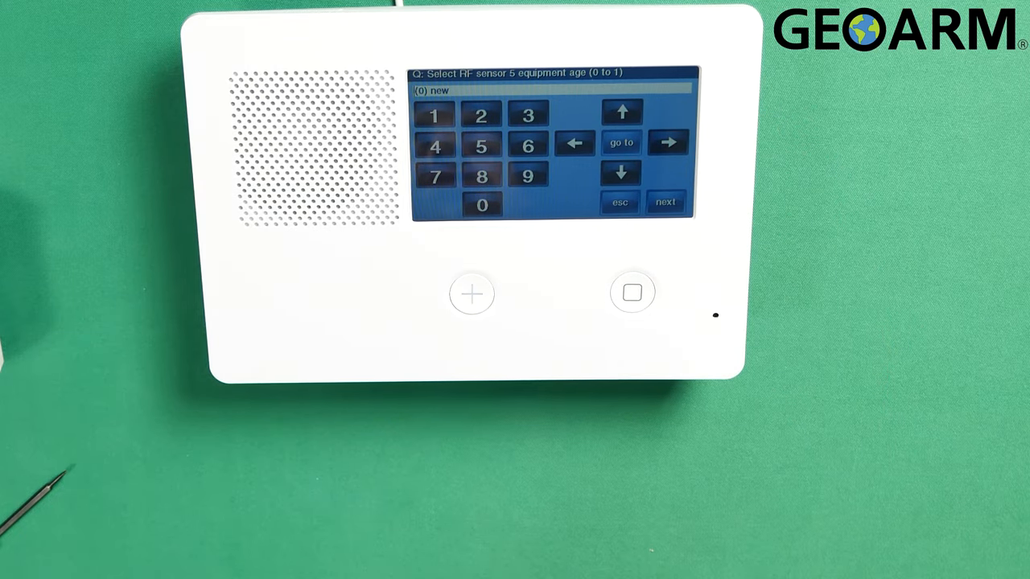
Step: Confirm equipment age (0) new and loop number (1) for RF sensor 5
click(666, 202)
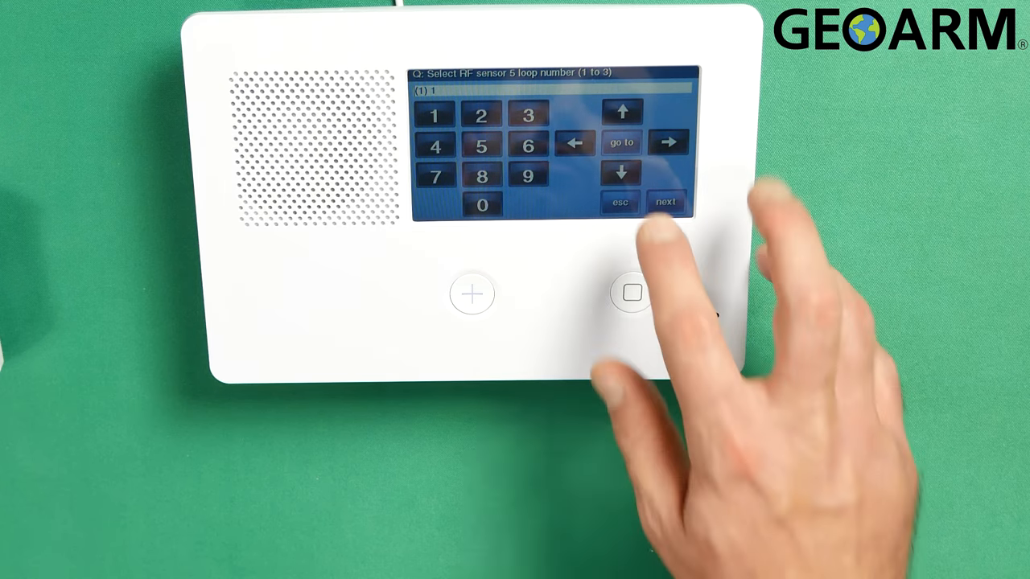
click(667, 202)
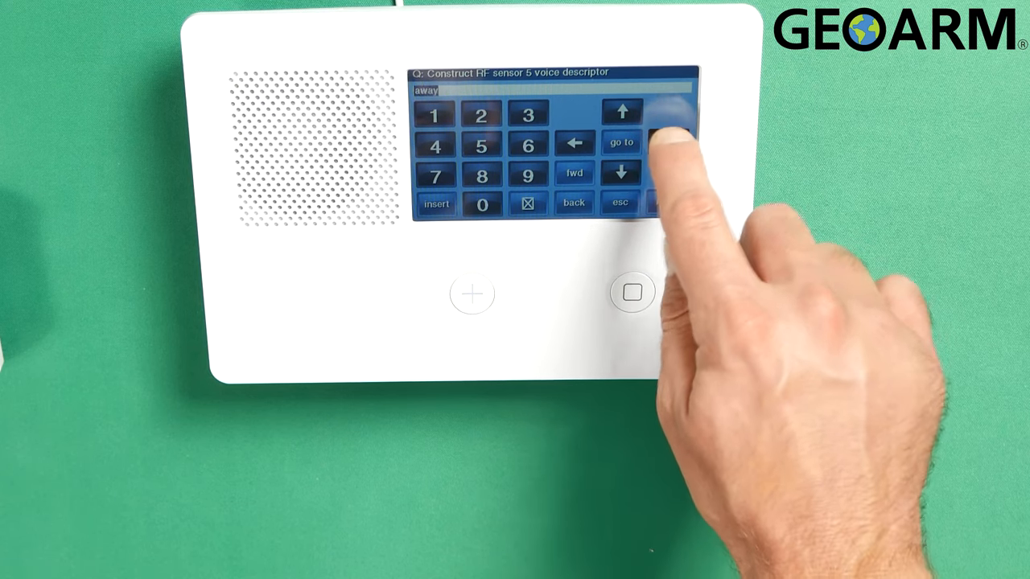
Step: Step through the voice descriptor word list to 'motion' and confirm it
click(622, 110)
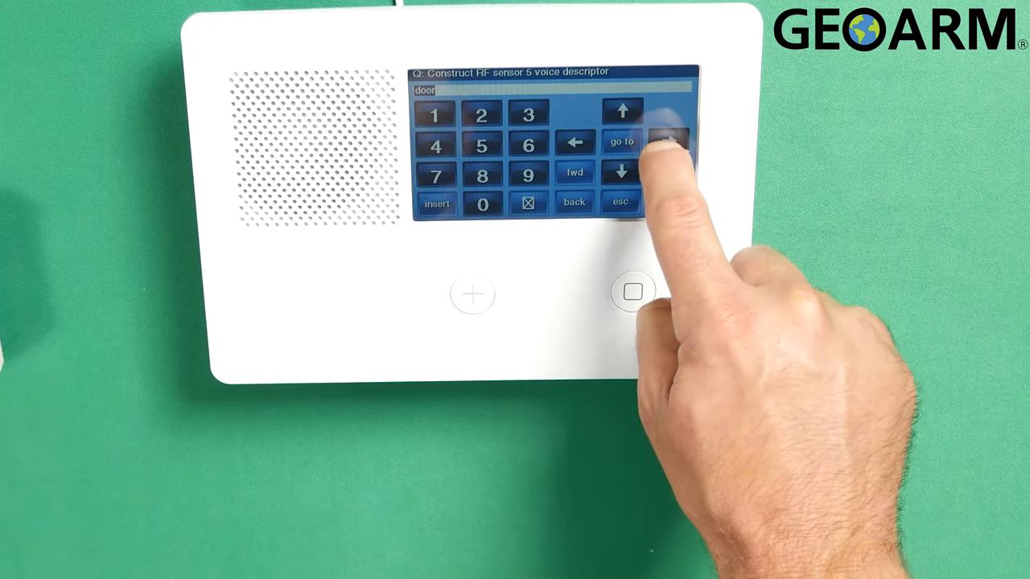
click(622, 143)
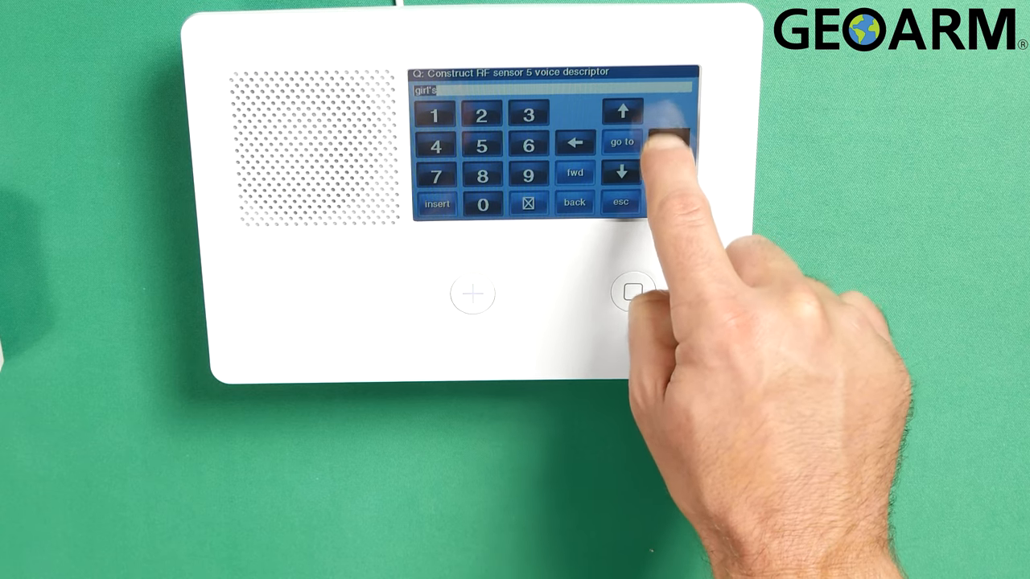
click(622, 110)
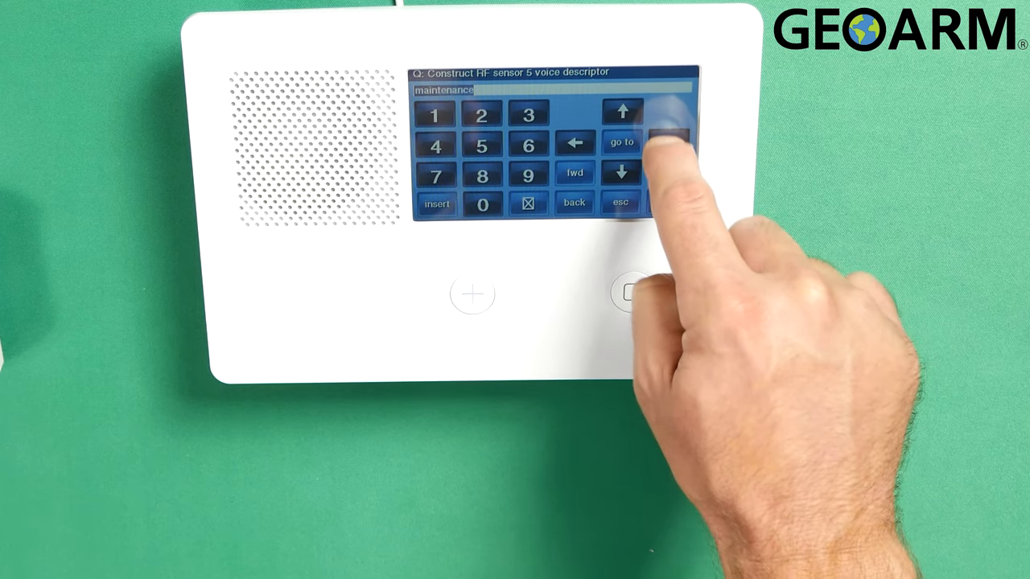
click(665, 142)
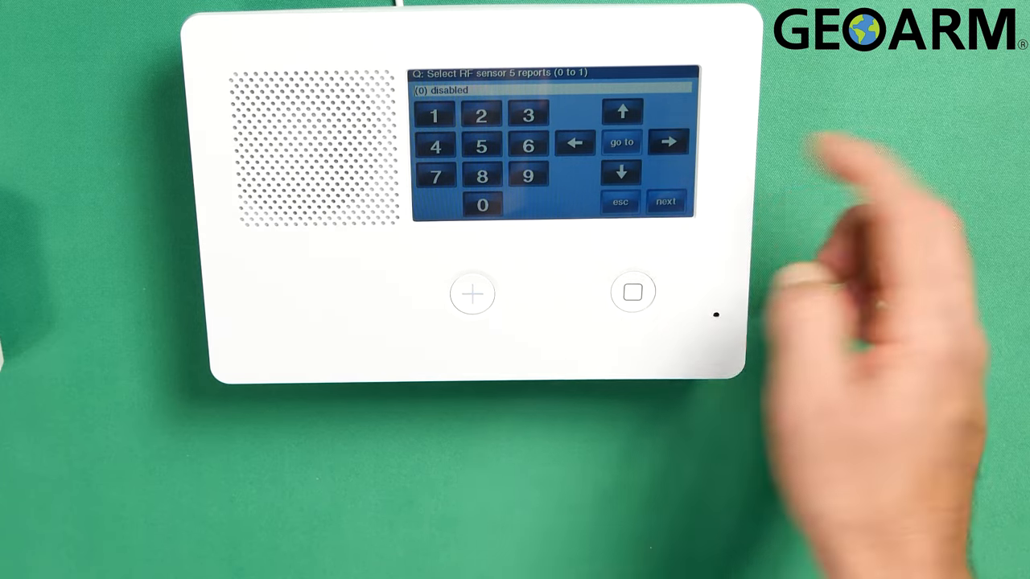
Step: Confirm reports (0) disabled and supervised (1) enabled for RF sensor 5
click(667, 199)
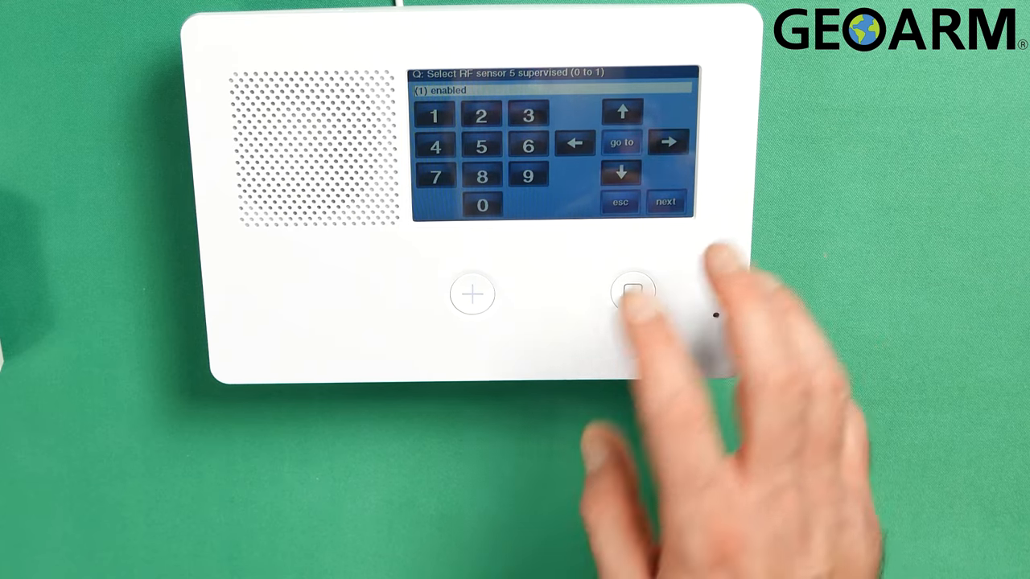
click(666, 202)
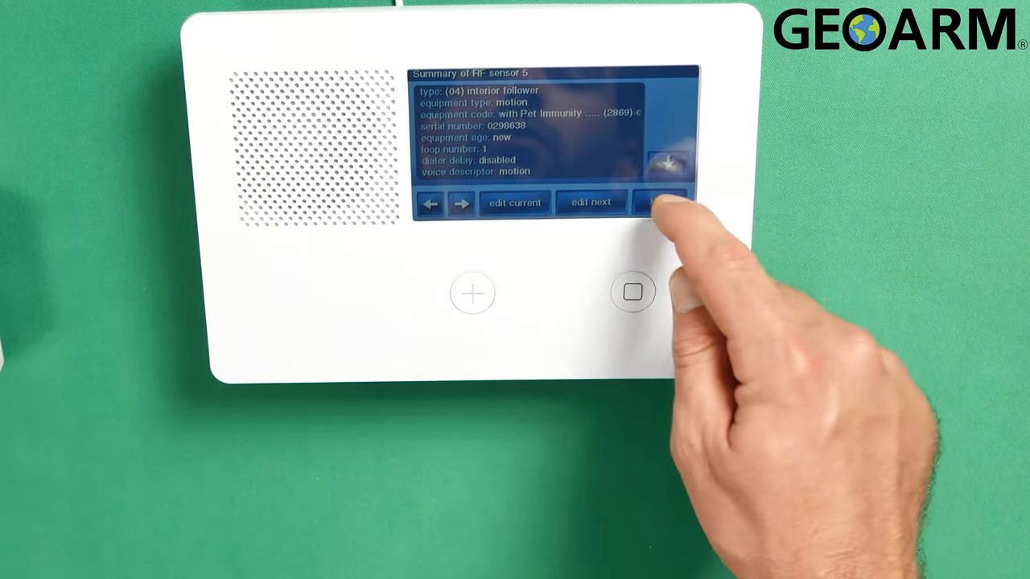
Step: Close RF sensor 5's summary with Done, back to the configuration summary
click(660, 203)
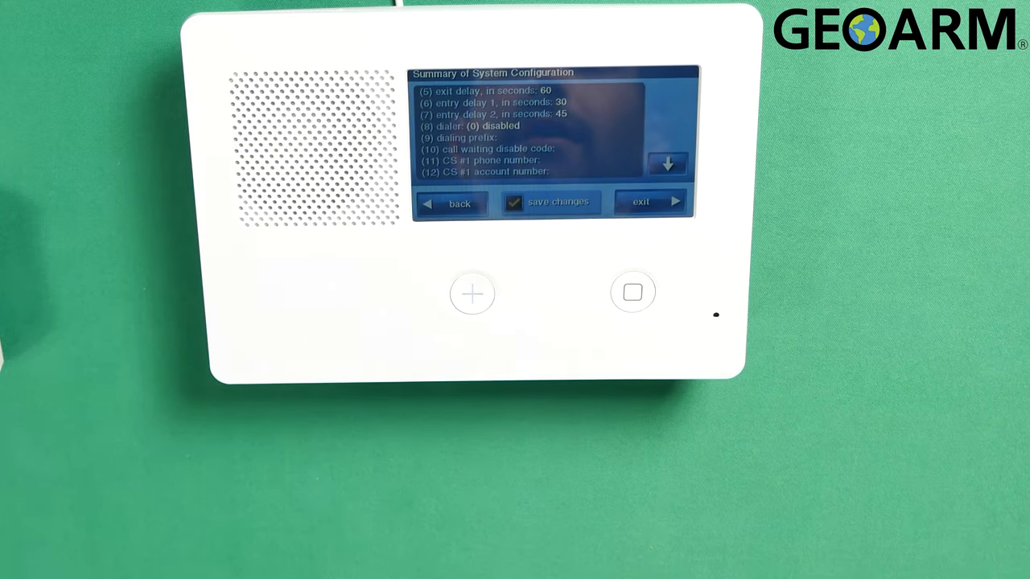